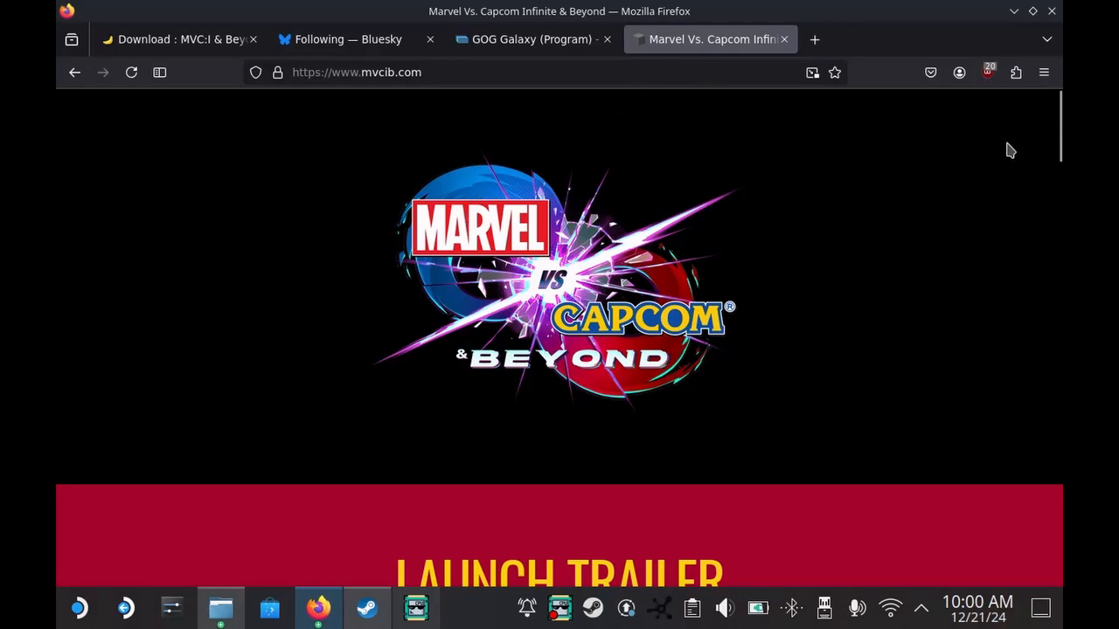
Bring the MVCIB 1.0 MediaFire and NexusMods download links into view on mvcib.com.
{"action": "scroll", "scroll_direction": "down", "scroll_amount": 3}
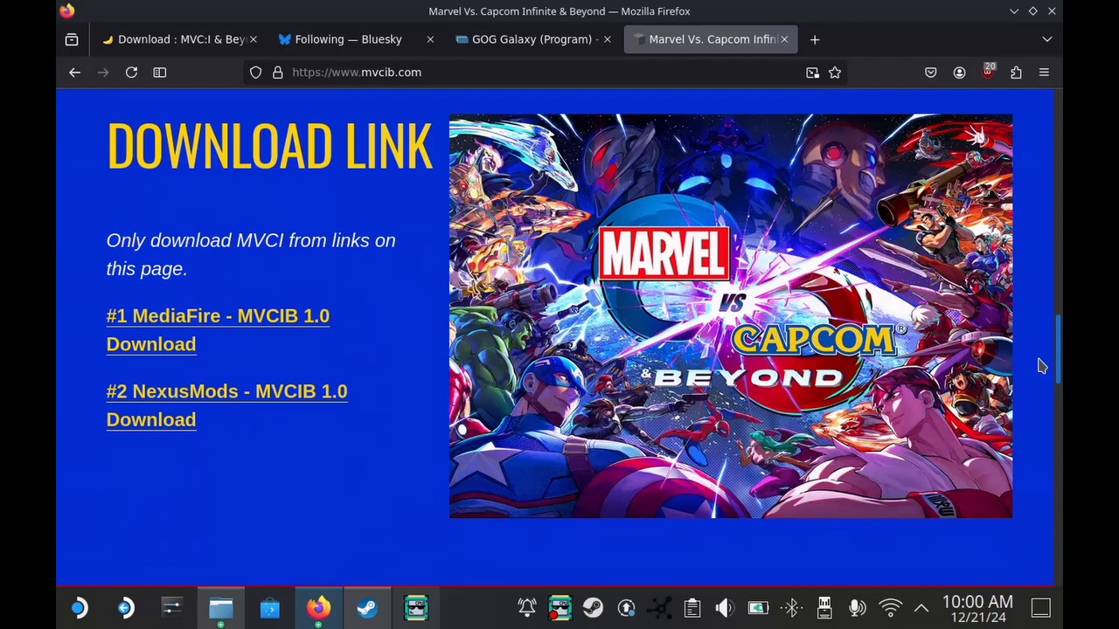
{"action": "mouse_move", "coordinate": [275, 307]}
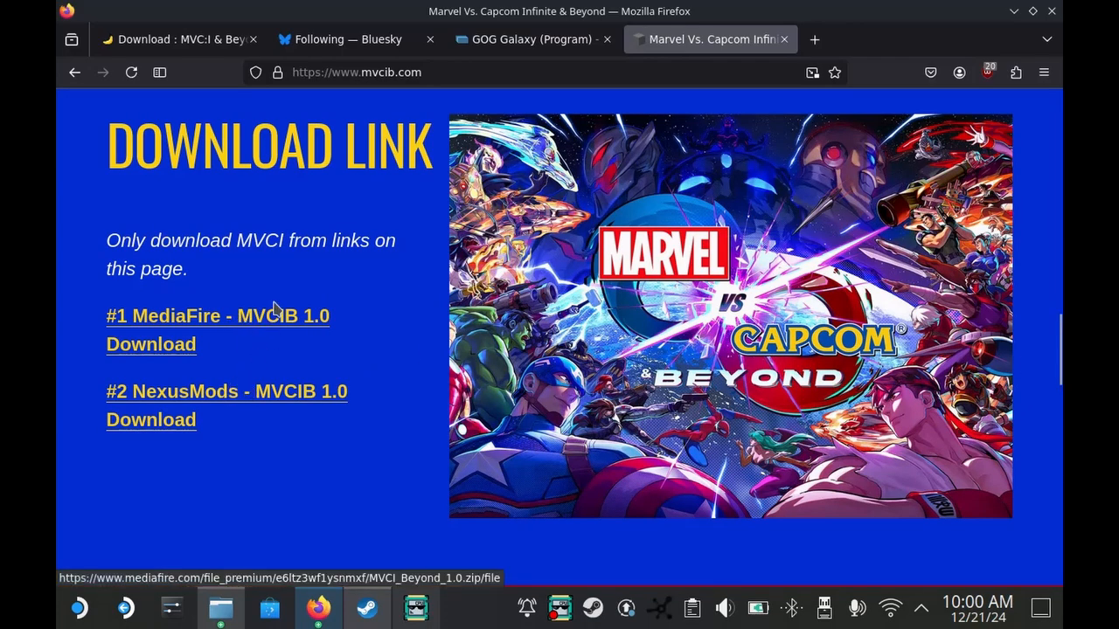
{"action": "mouse_move", "coordinate": [266, 395]}
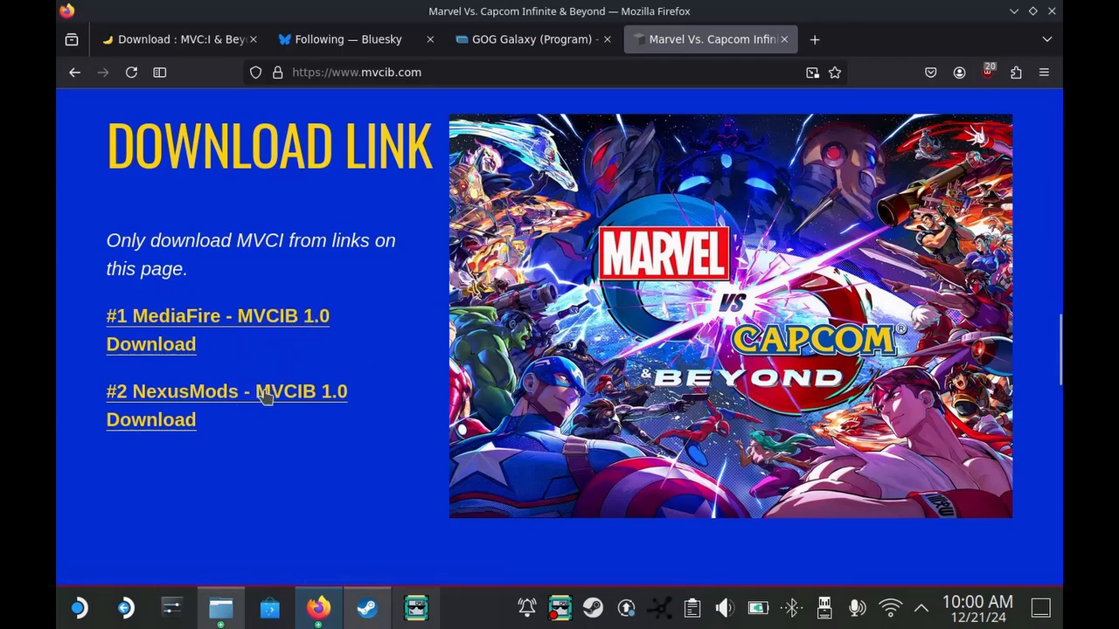
{"action": "mouse_move", "coordinate": [220, 581]}
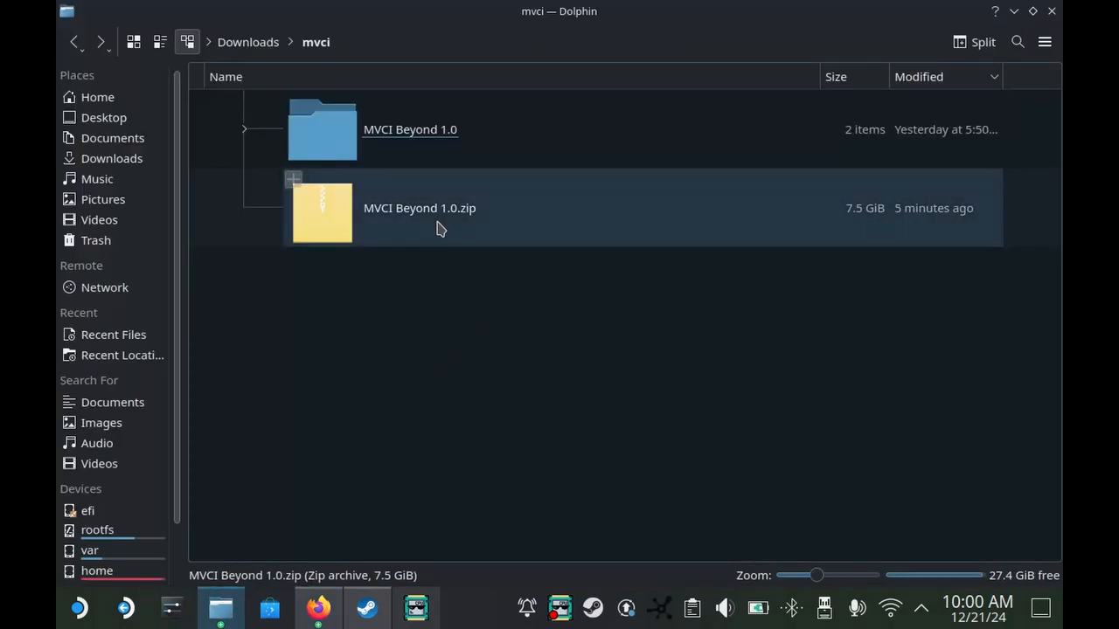
{"action": "mouse_move", "coordinate": [420, 208]}
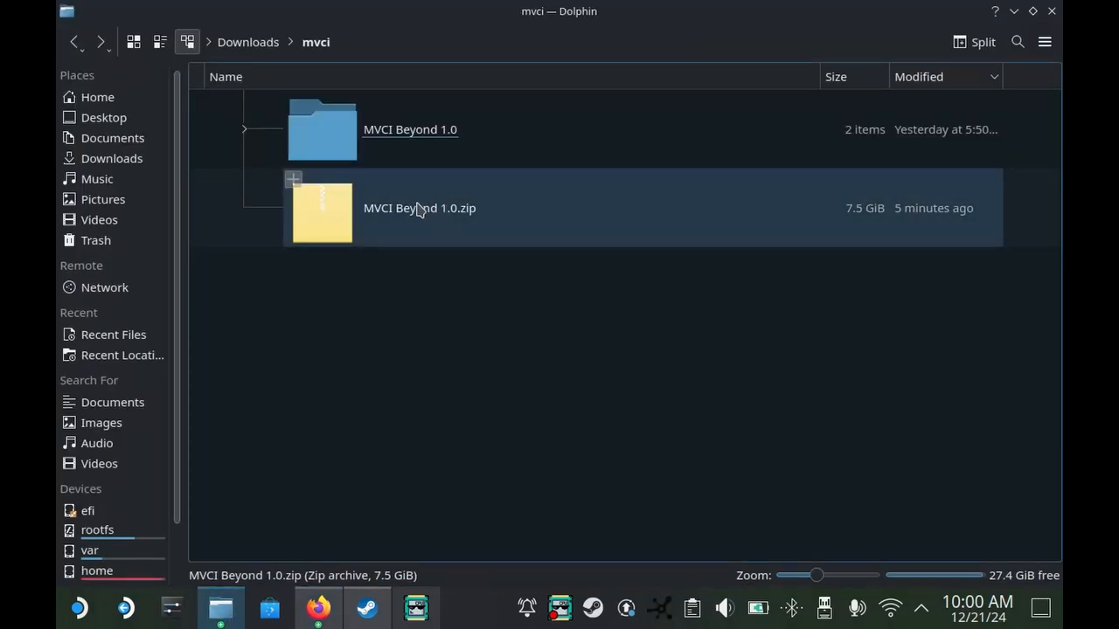
Copy the MVCI folder from inside the extracted MVCI Beyond 1.0 folder.
{"action": "right_click", "coordinate": [420, 208]}
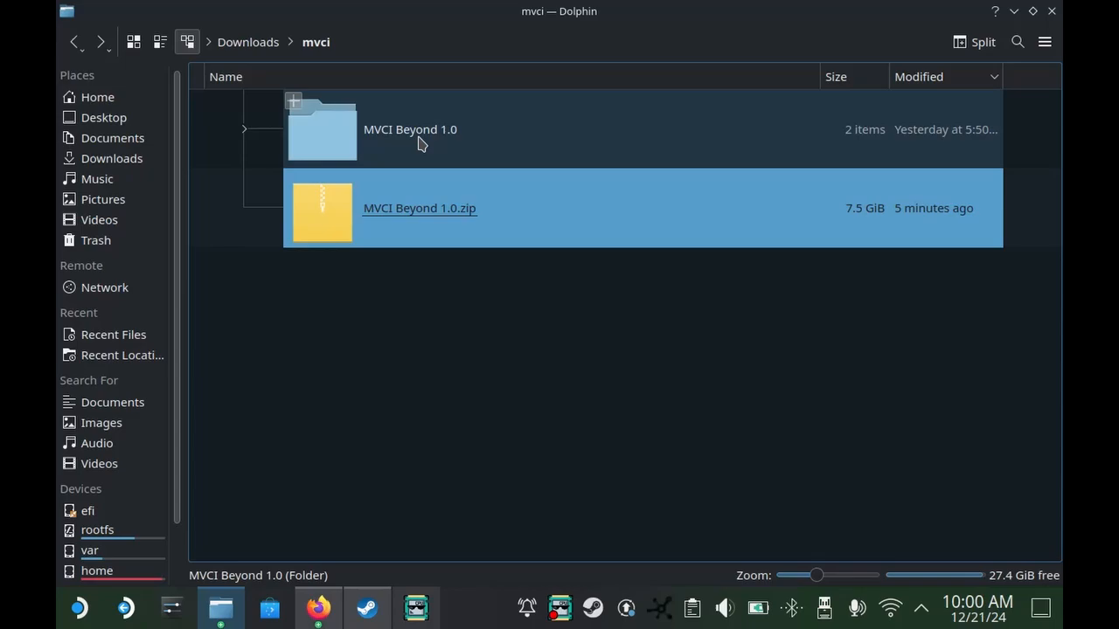
{"action": "double_click", "coordinate": [409, 129]}
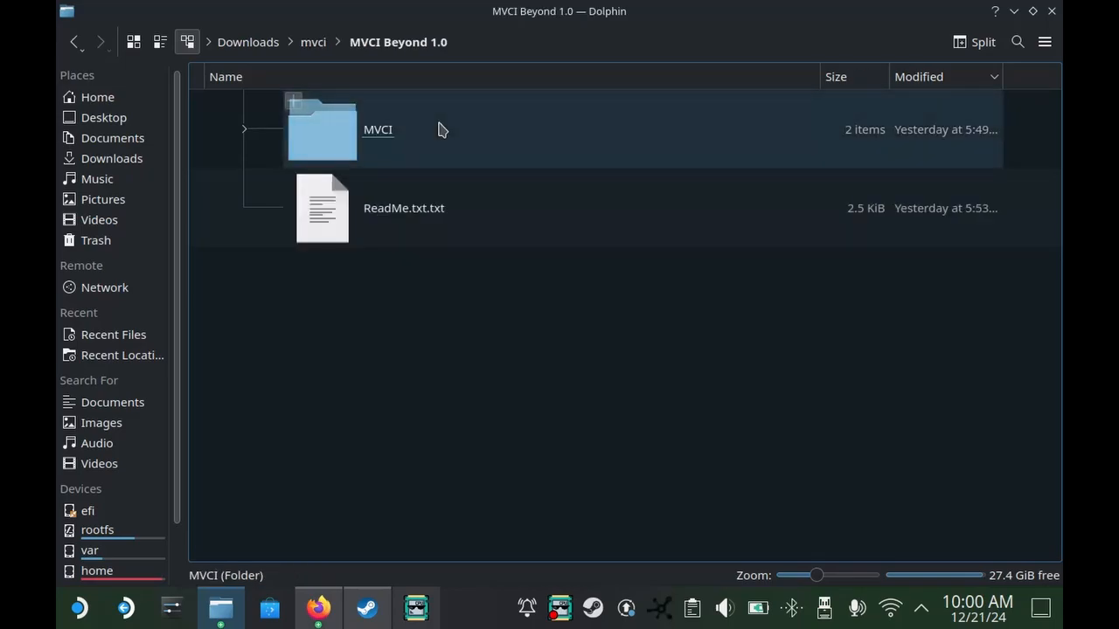
{"action": "mouse_move", "coordinate": [381, 149]}
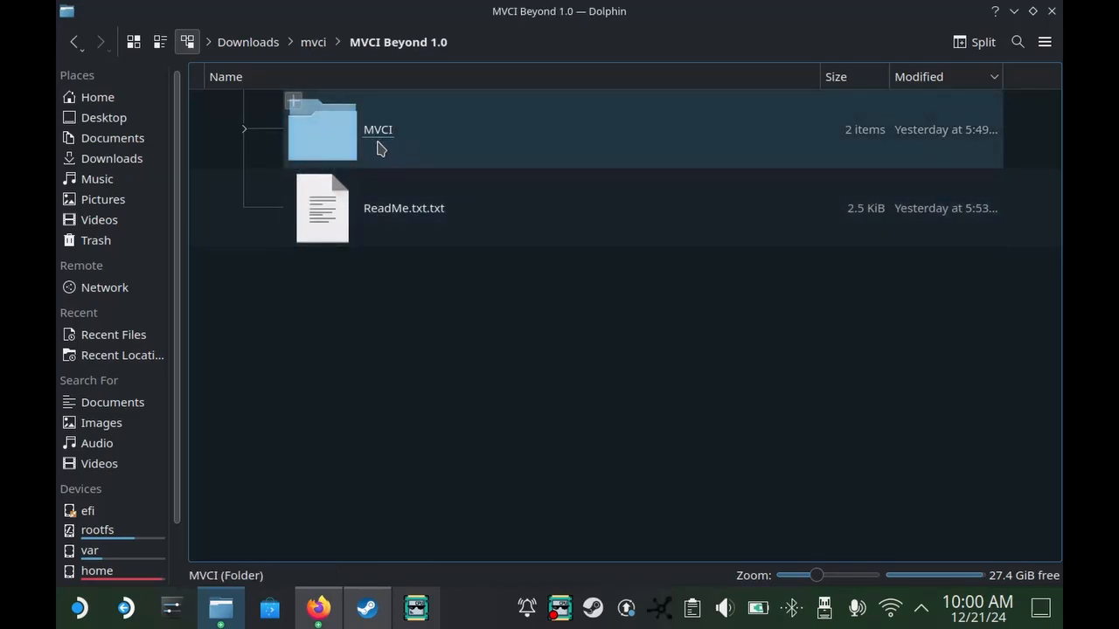
{"action": "right_click", "coordinate": [378, 130]}
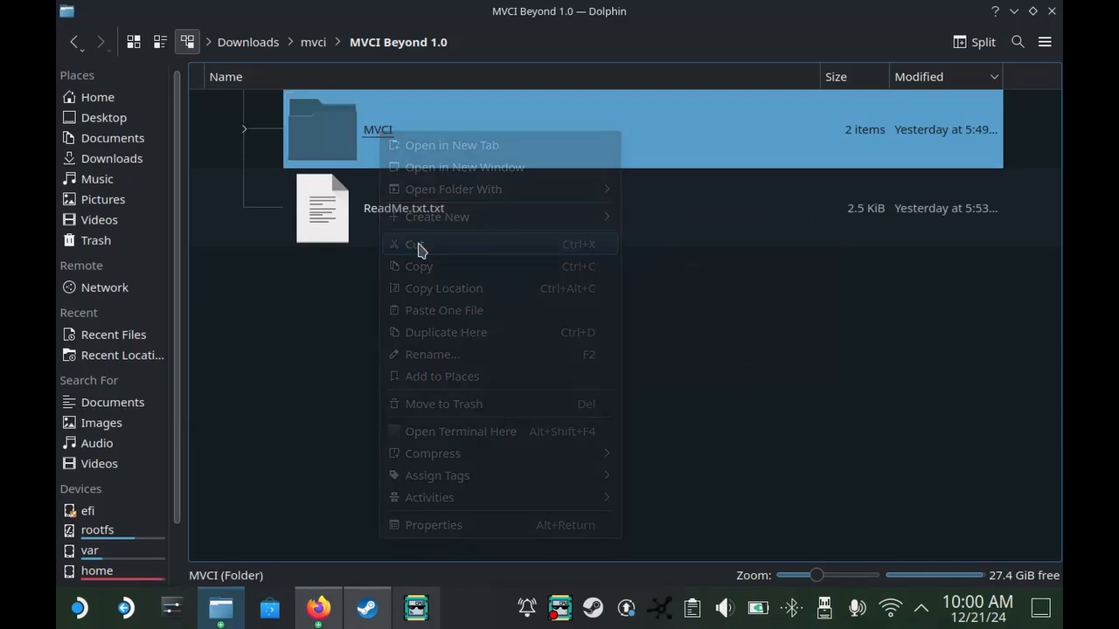
{"action": "left_click", "coordinate": [367, 607]}
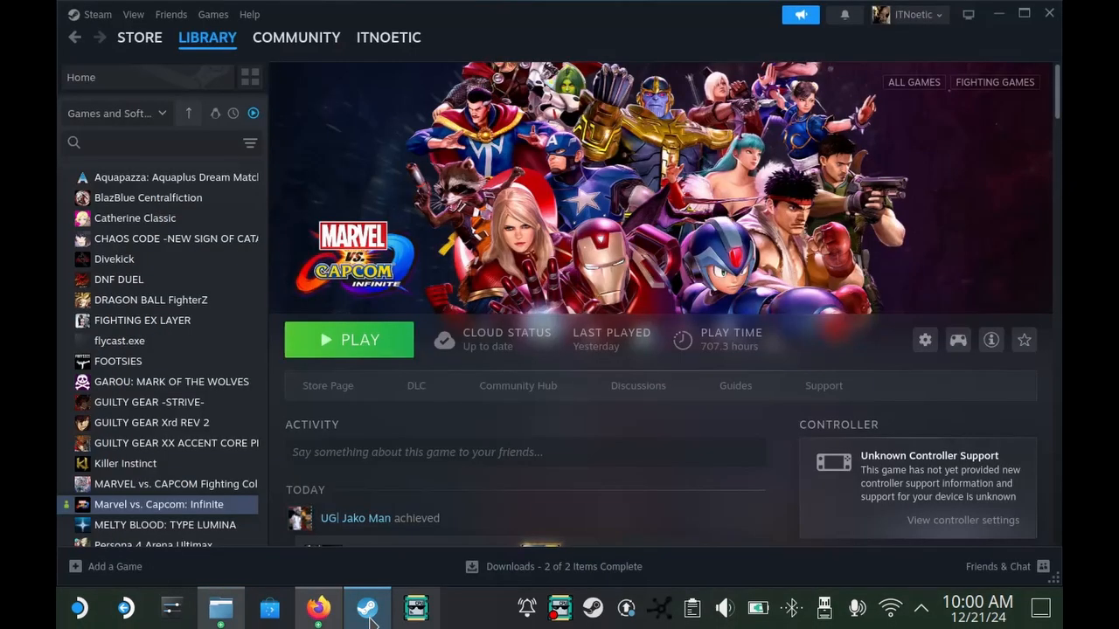
Browse Marvel vs. Capcom: Infinite's local files from its Steam library entry.
{"action": "right_click", "coordinate": [157, 504]}
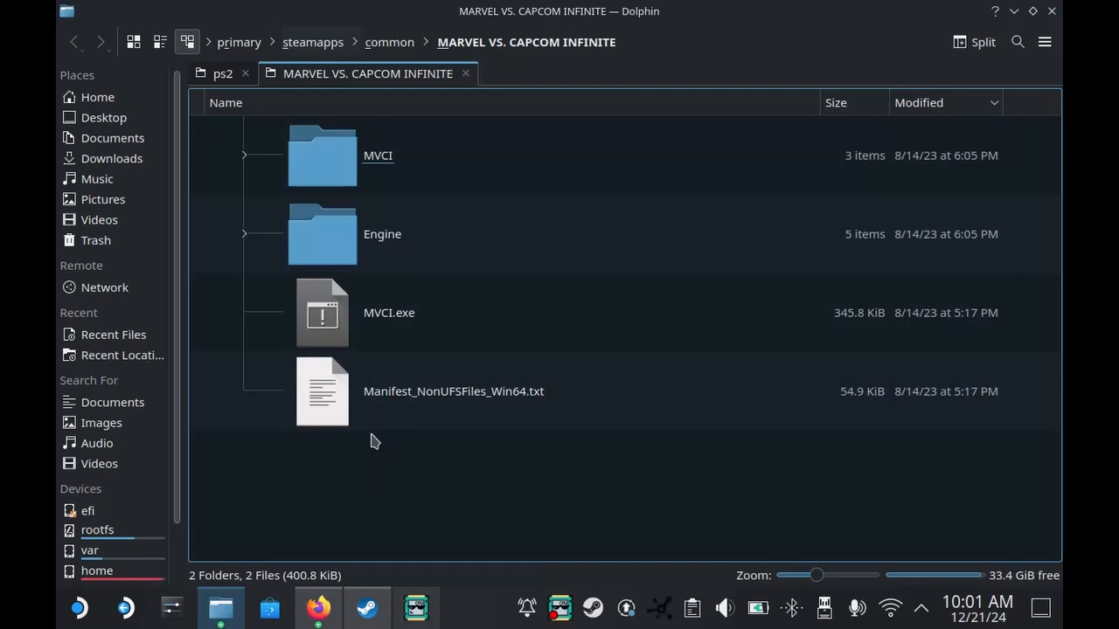
Paste the copied MVCI folder into the game's install folder, triggering the overwrite prompt.
{"action": "right_click", "coordinate": [370, 441]}
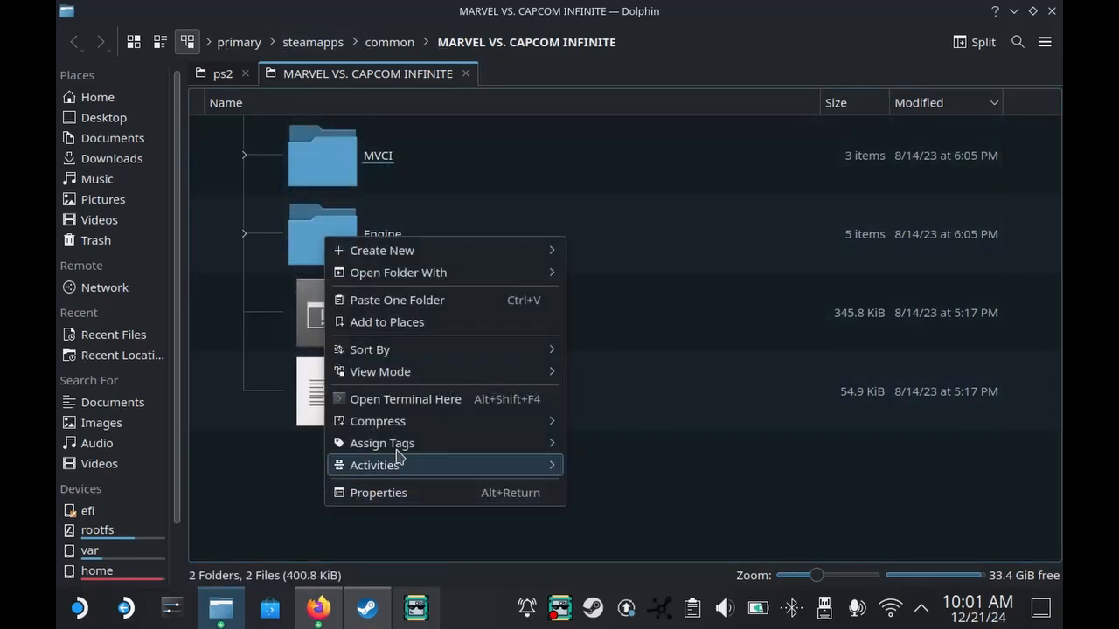
{"action": "left_click", "coordinate": [463, 523]}
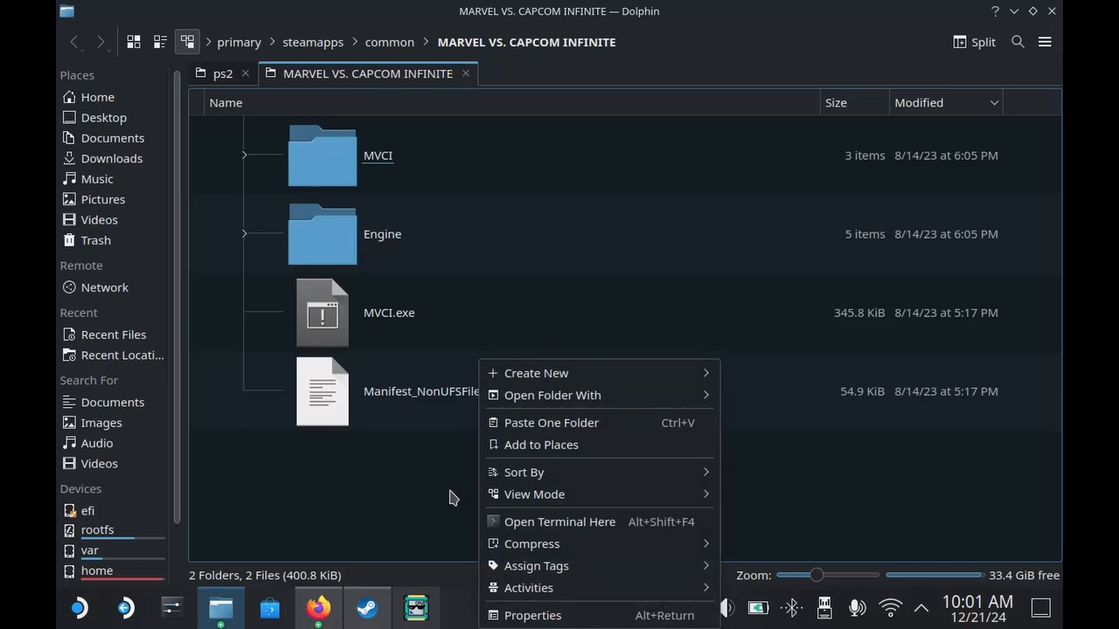
{"action": "mouse_move", "coordinate": [553, 421]}
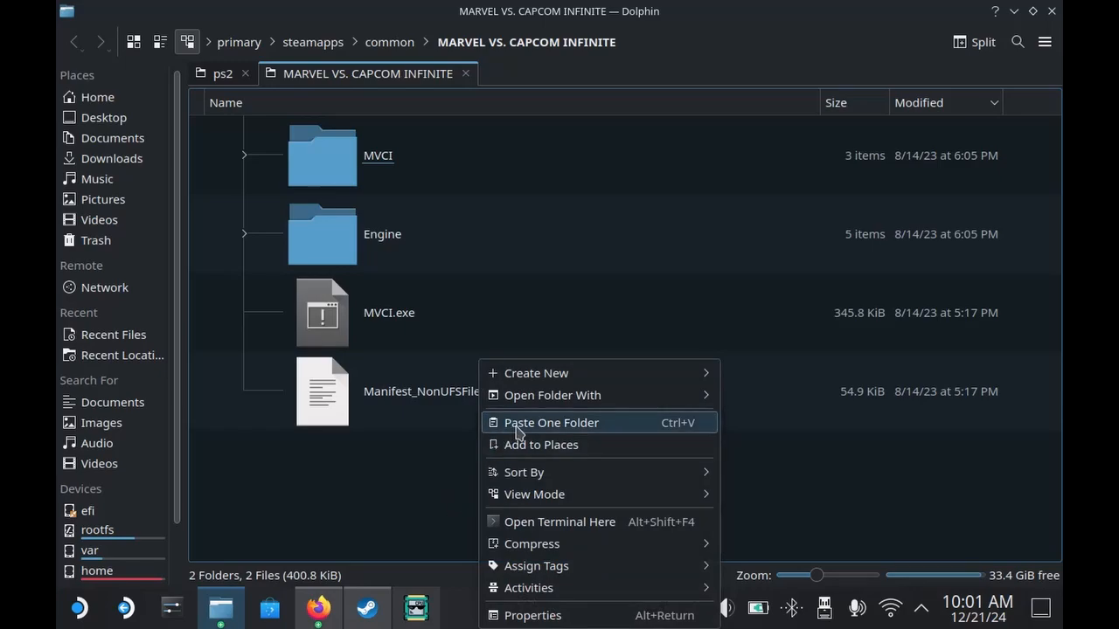
{"action": "left_click", "coordinate": [550, 421]}
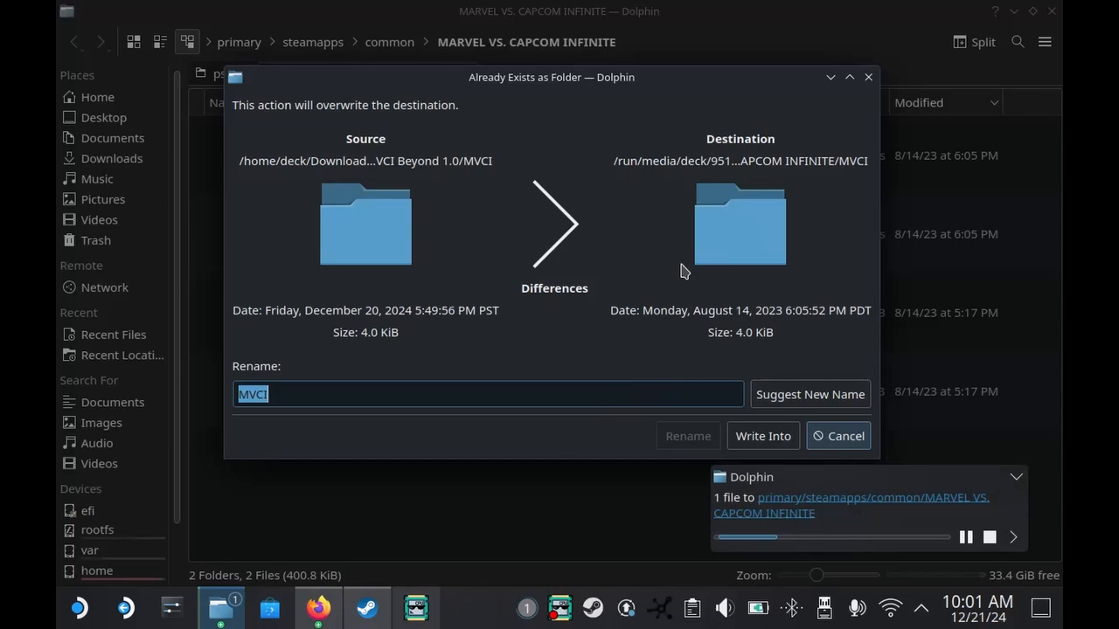
{"action": "mouse_move", "coordinate": [412, 241]}
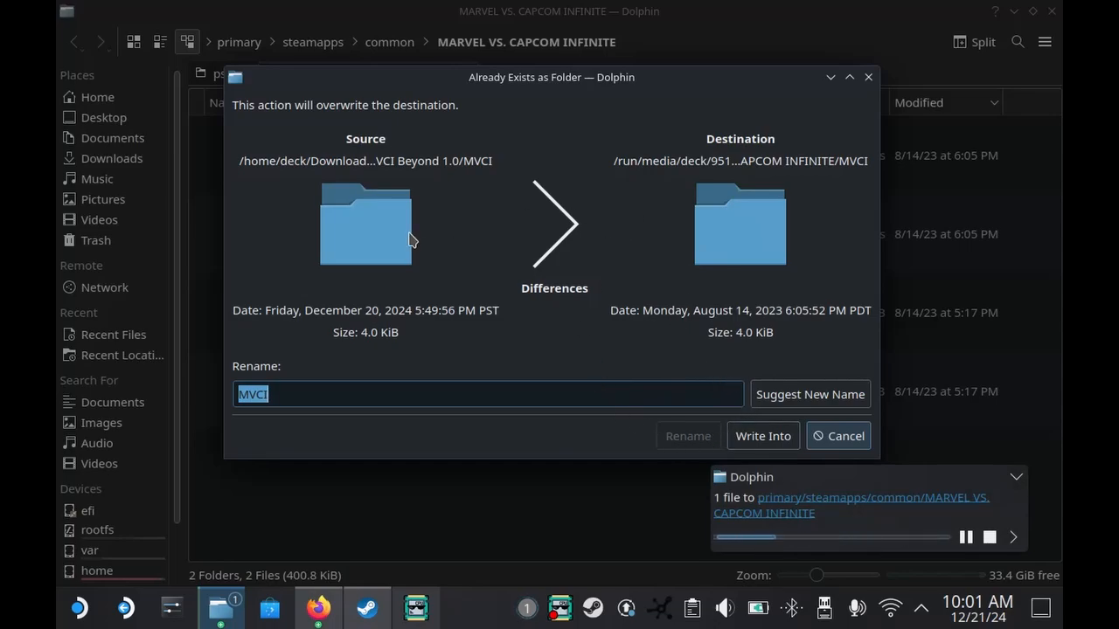
{"action": "mouse_move", "coordinate": [699, 360]}
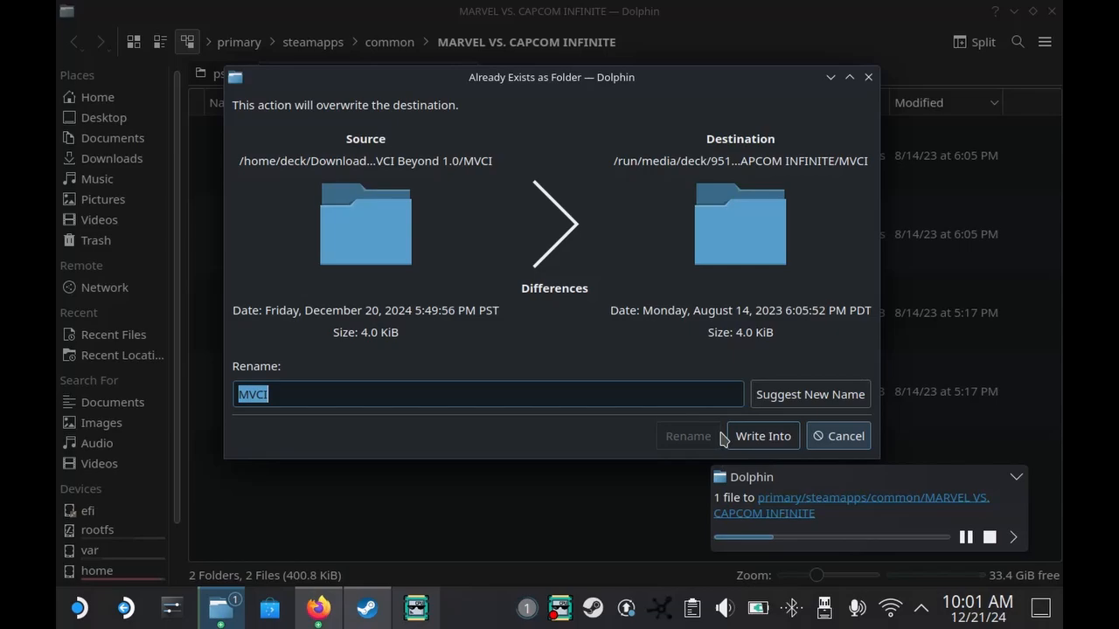
{"action": "mouse_move", "coordinate": [762, 435]}
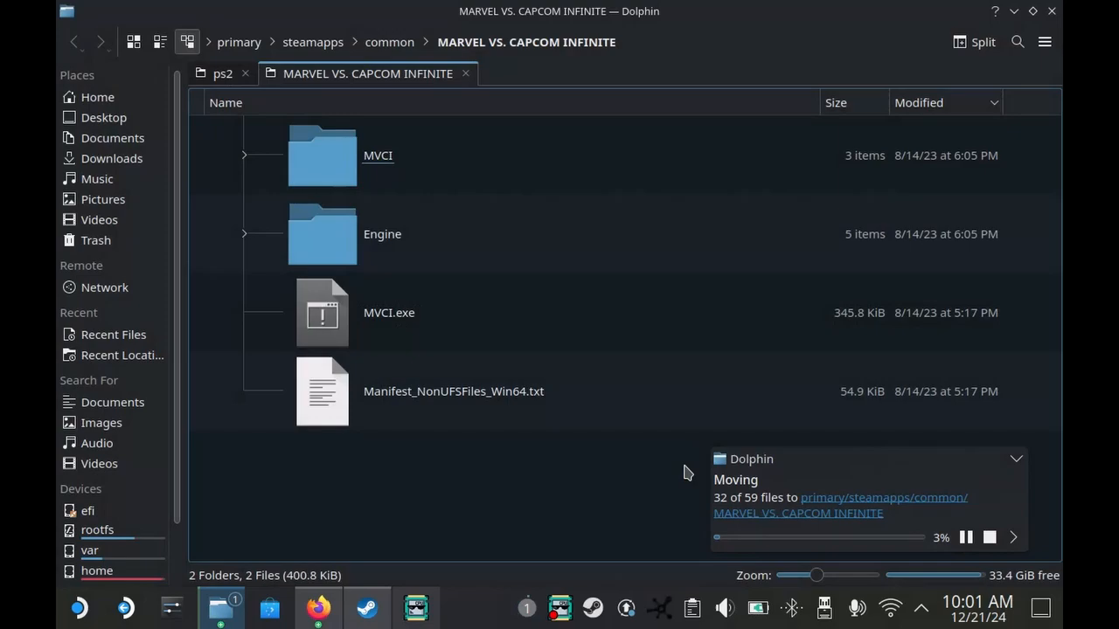
{"action": "mouse_move", "coordinate": [694, 493]}
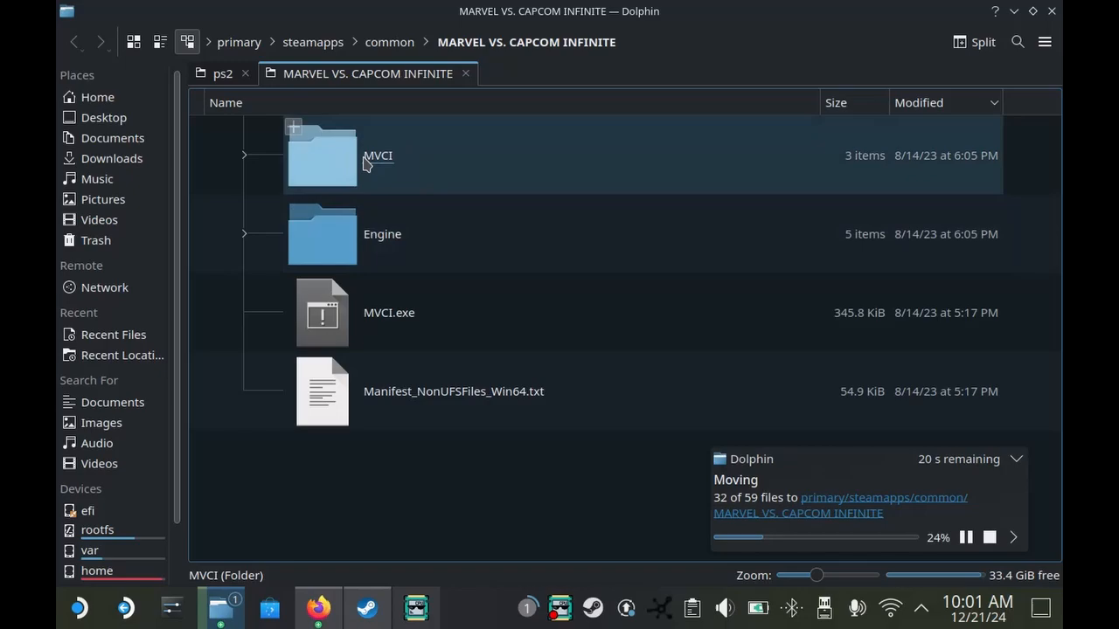
{"action": "mouse_move", "coordinate": [371, 179]}
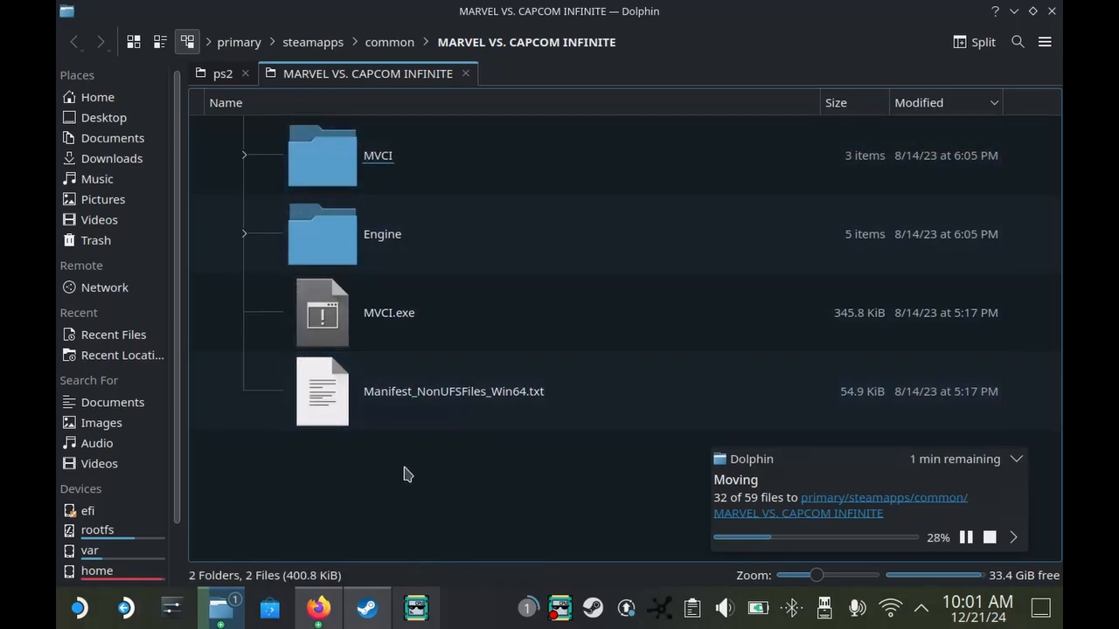
Wait in the install folder while the 59 mod files move in.
{"action": "left_click", "coordinate": [455, 392]}
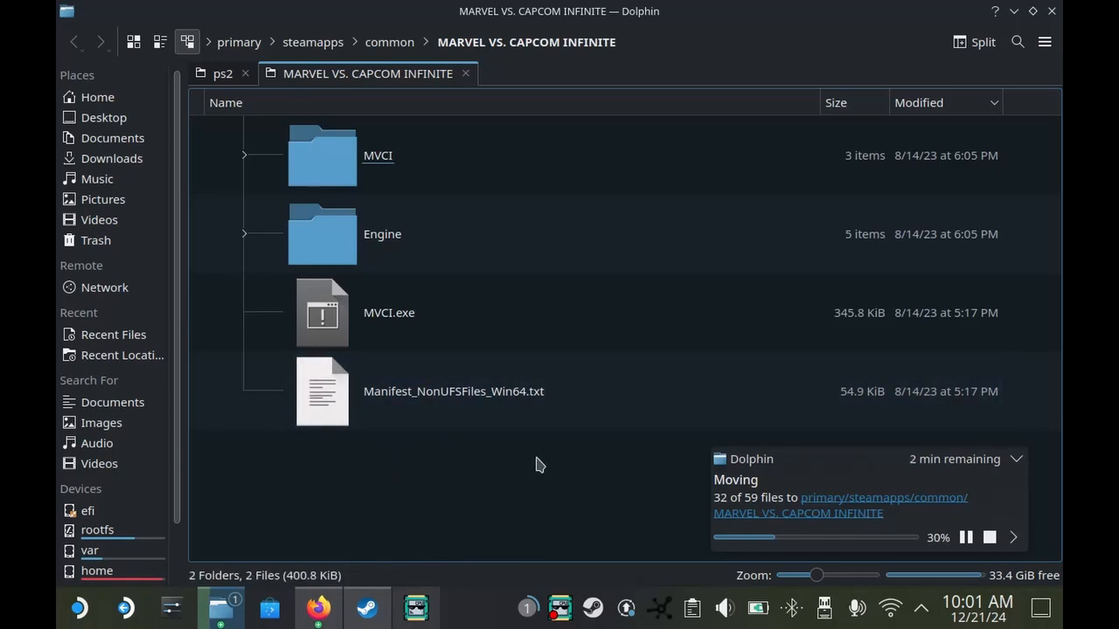
{"action": "mouse_move", "coordinate": [494, 500]}
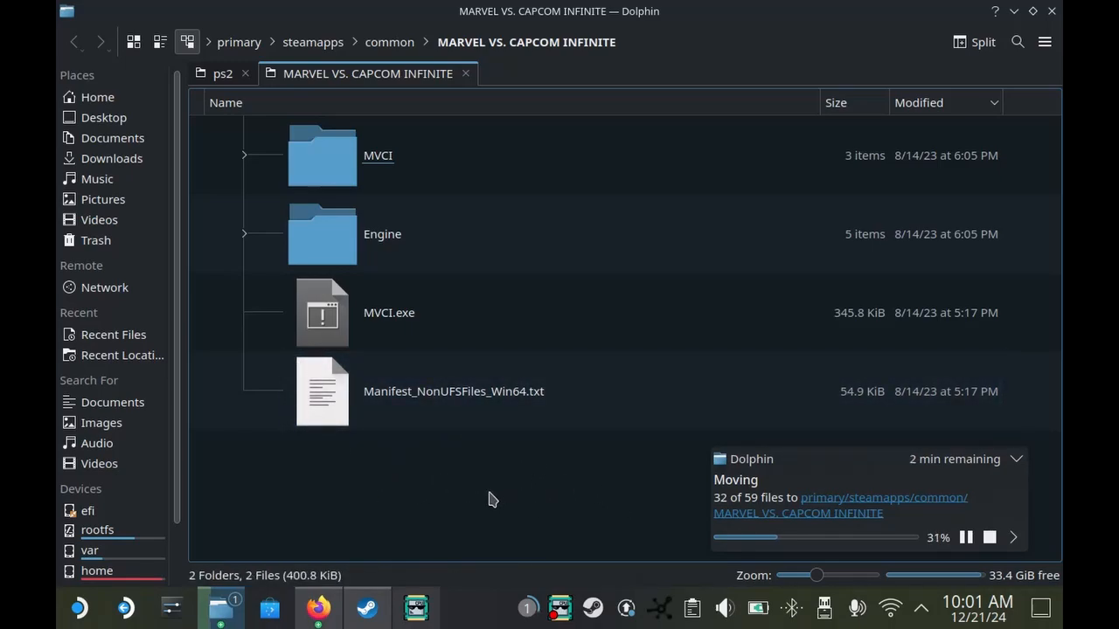
{"action": "mouse_move", "coordinate": [435, 500]}
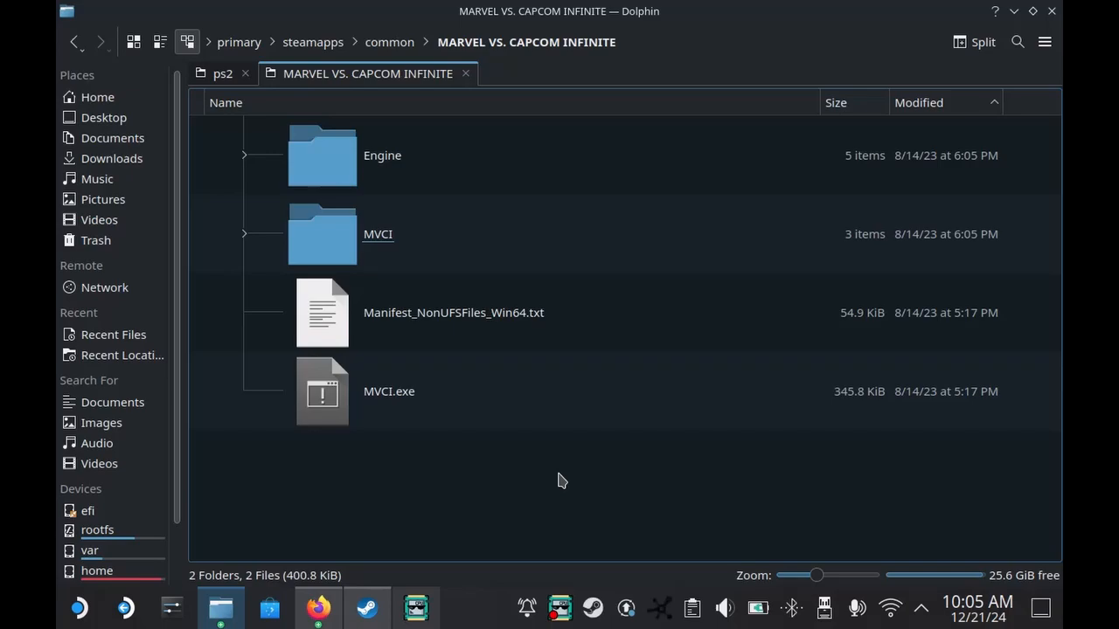
Enter the game's MVCI folder once the mod file move completes.
{"action": "left_click", "coordinate": [388, 391]}
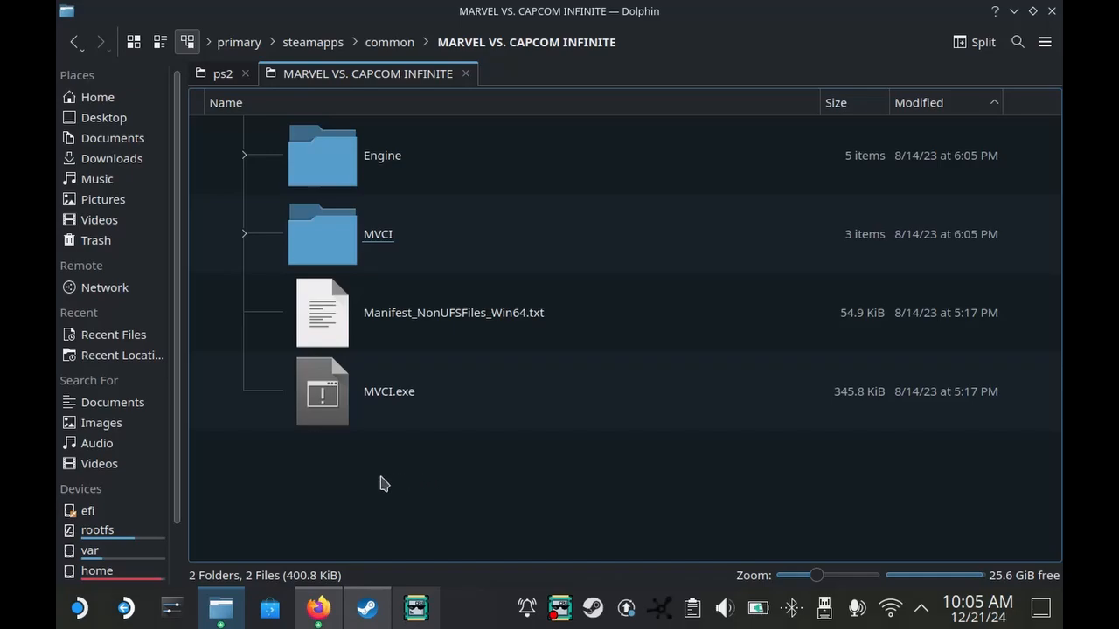
{"action": "left_click", "coordinate": [378, 234]}
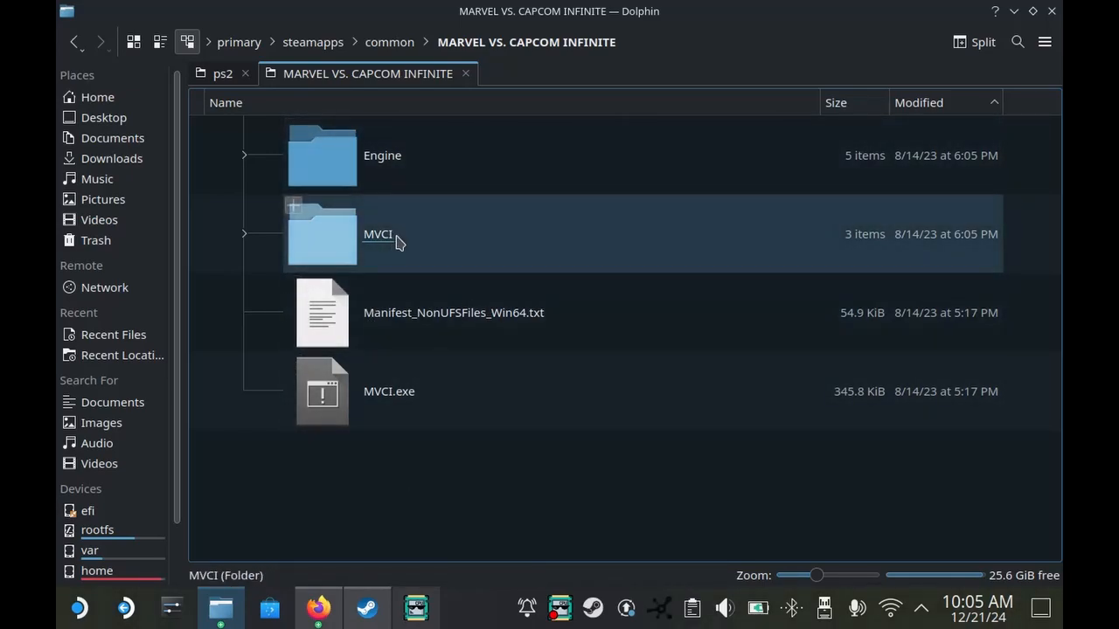
{"action": "mouse_move", "coordinate": [416, 245]}
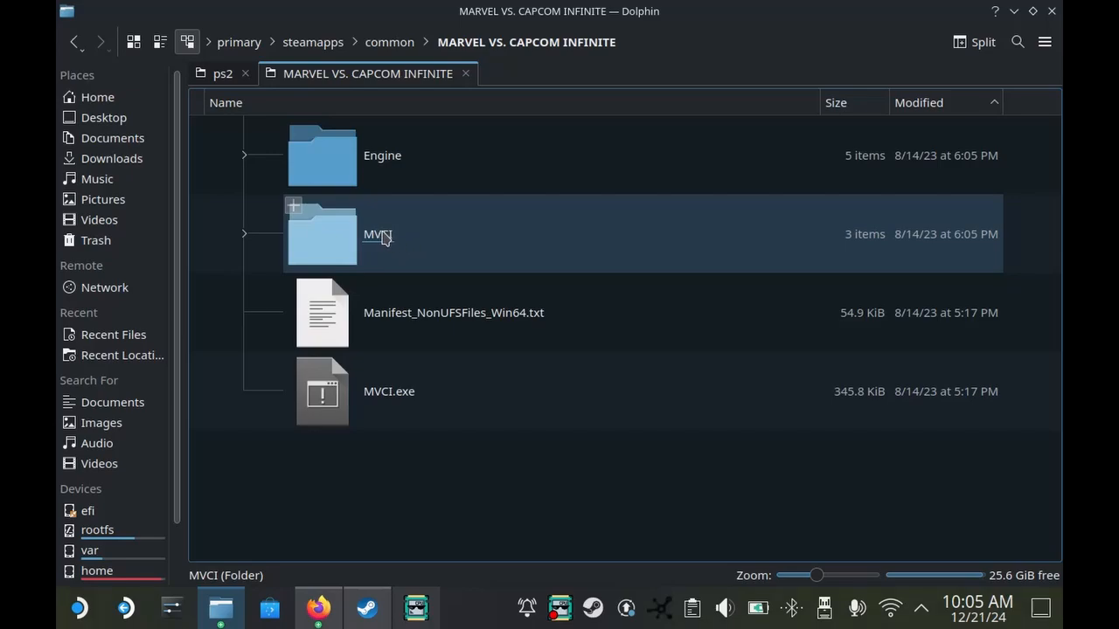
{"action": "double_click", "coordinate": [378, 234]}
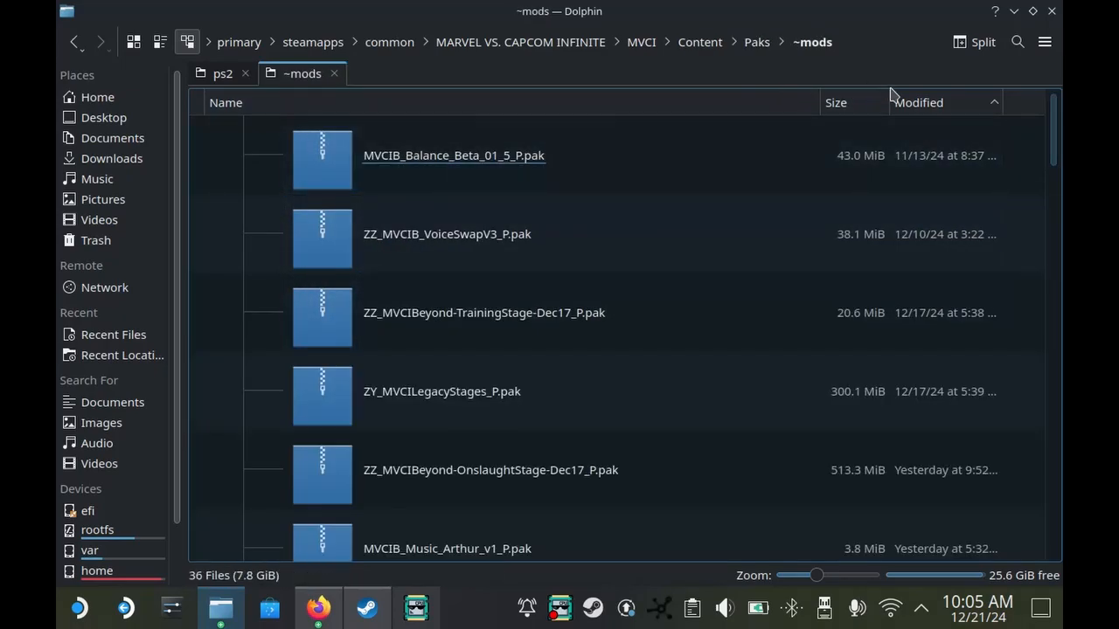
Remove MVCIB_Balance_Beta_01_5_P.pak from ~mods, leaving 35 paks including ZZ_MVCIB_Balance_Release_01.
{"action": "left_click", "coordinate": [455, 154]}
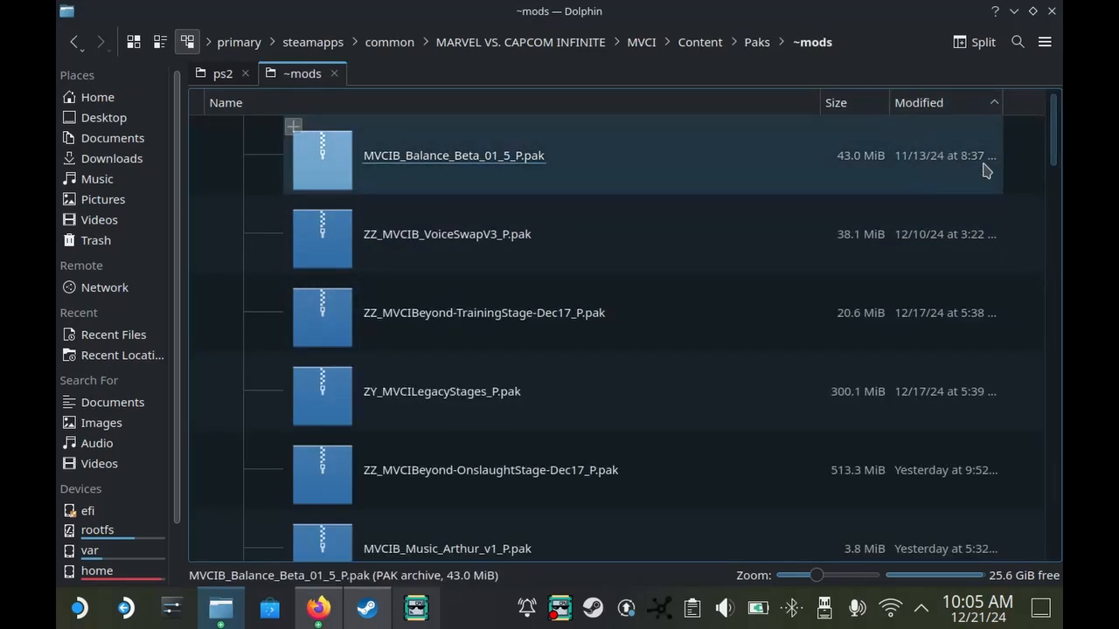
{"action": "left_click", "coordinate": [455, 155]}
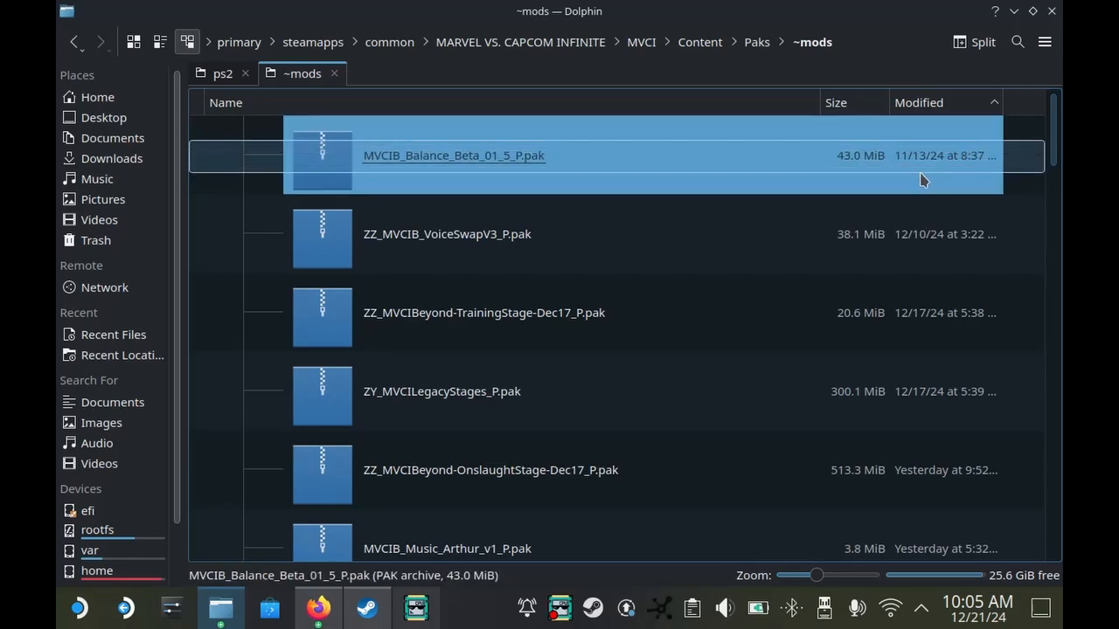
{"action": "mouse_move", "coordinate": [465, 180]}
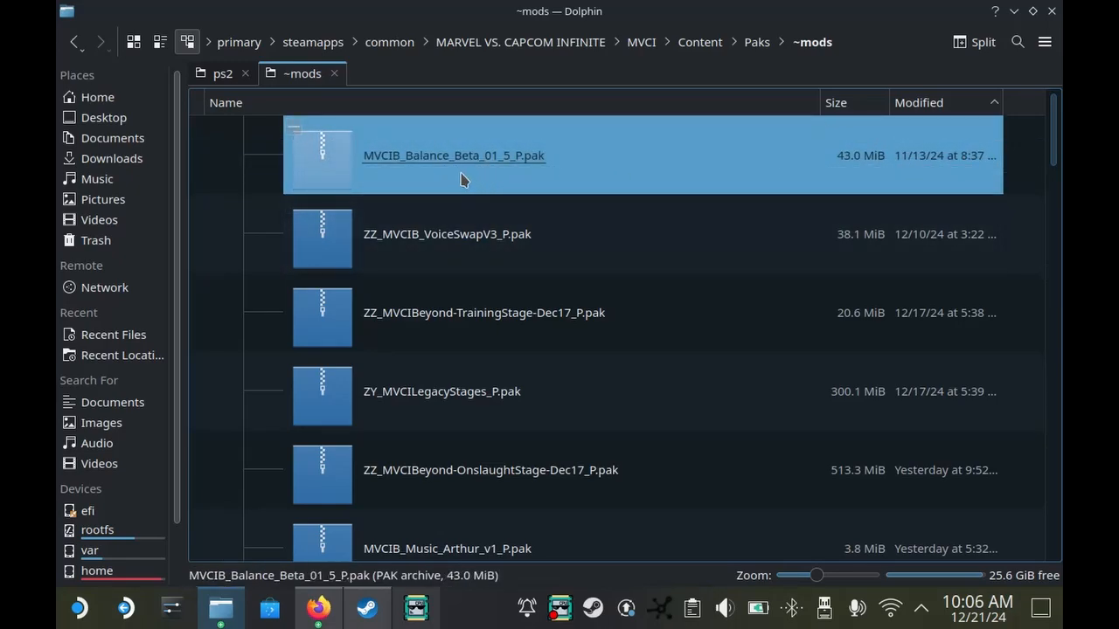
{"action": "mouse_move", "coordinate": [500, 173]}
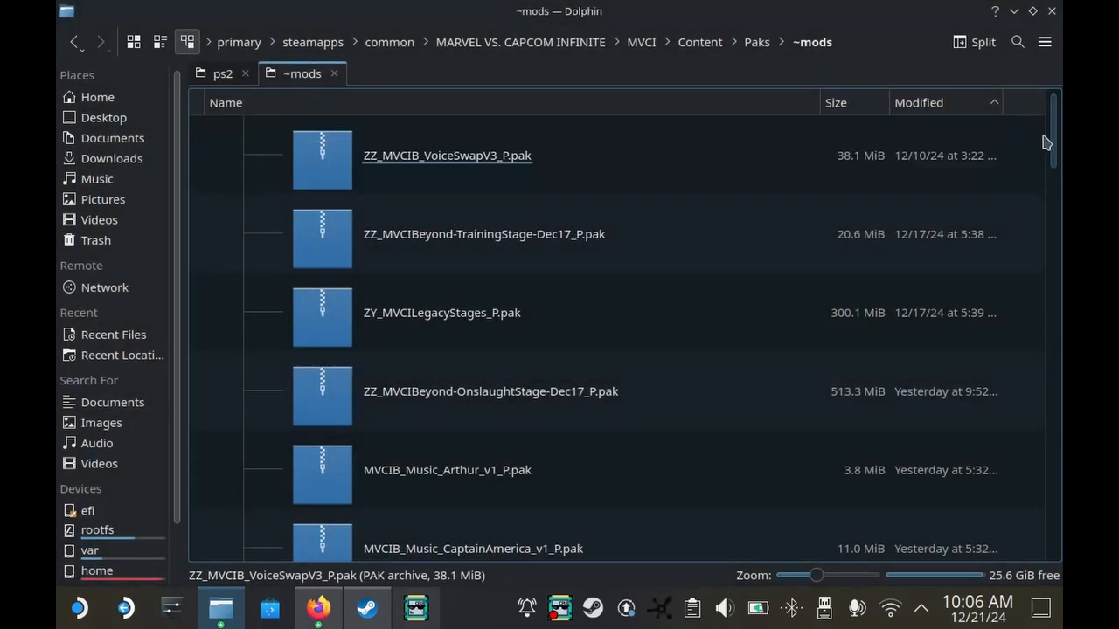
{"action": "scroll", "scroll_direction": "down", "scroll_amount": 3}
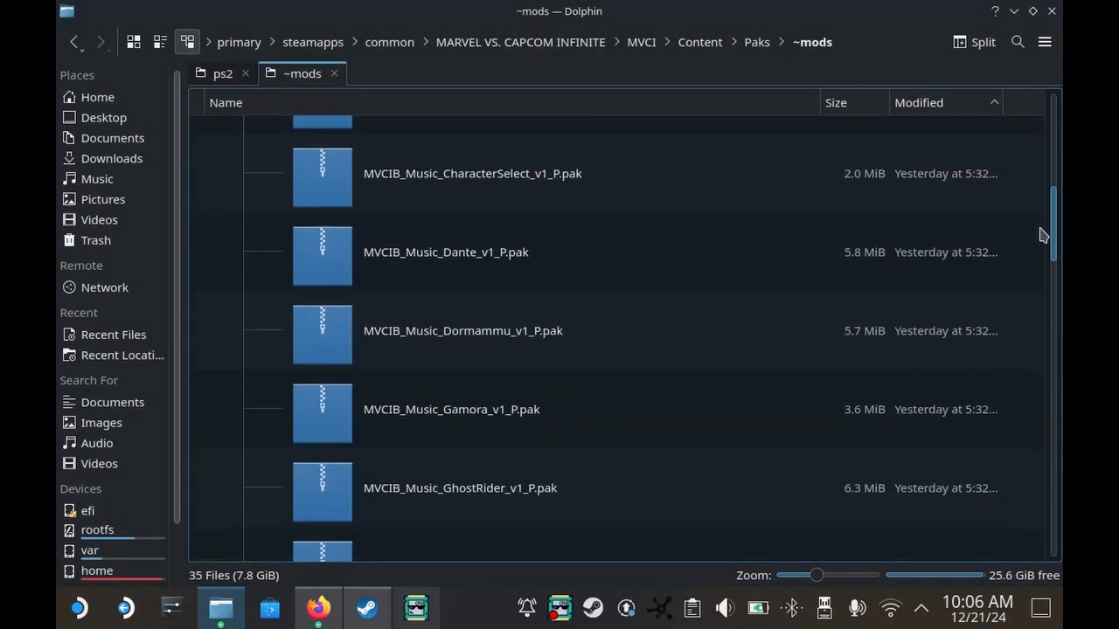
{"action": "scroll", "scroll_direction": "down", "scroll_amount": 3}
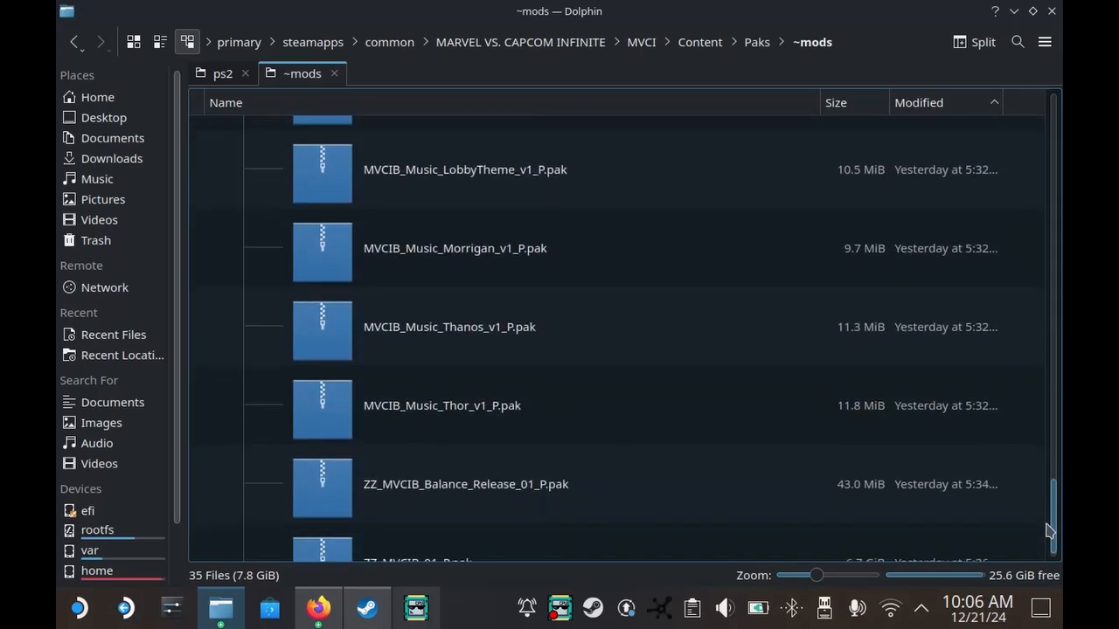